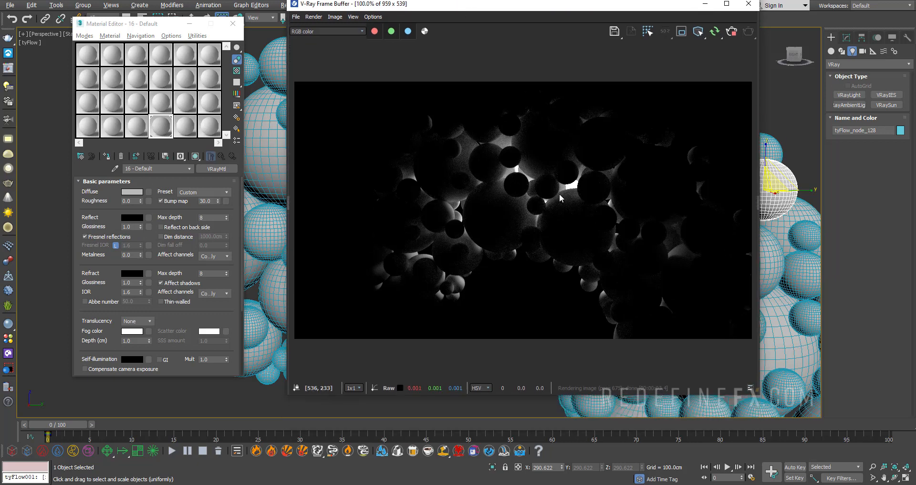
mouse_move(291, 219)
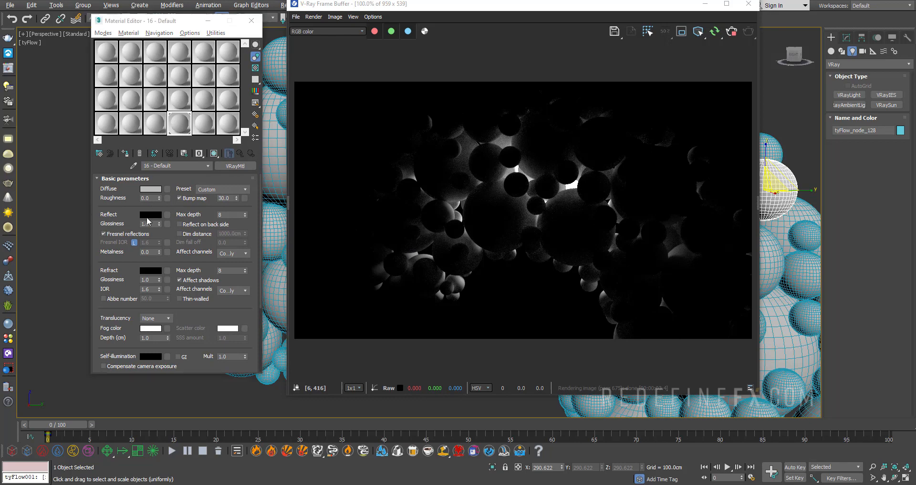
Step: Set Reflect colour to grey 149 and Refract colour to white 255 for clear glass
click(150, 215)
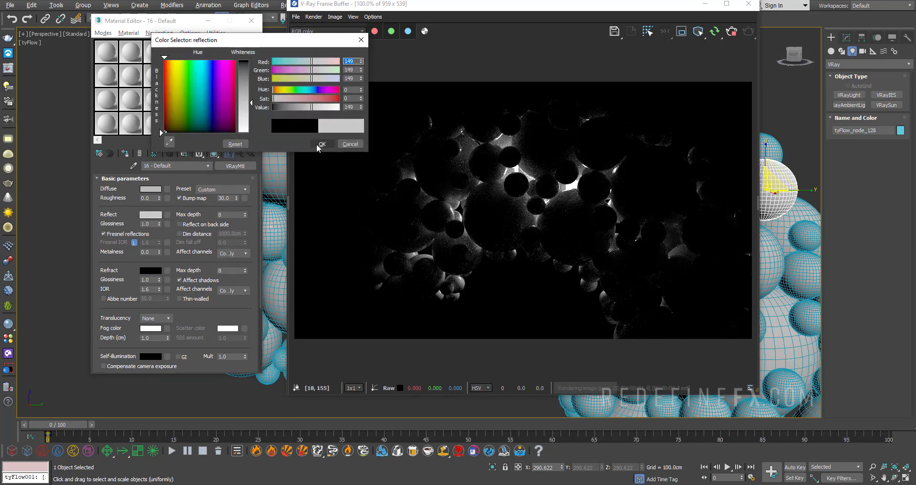
click(323, 144)
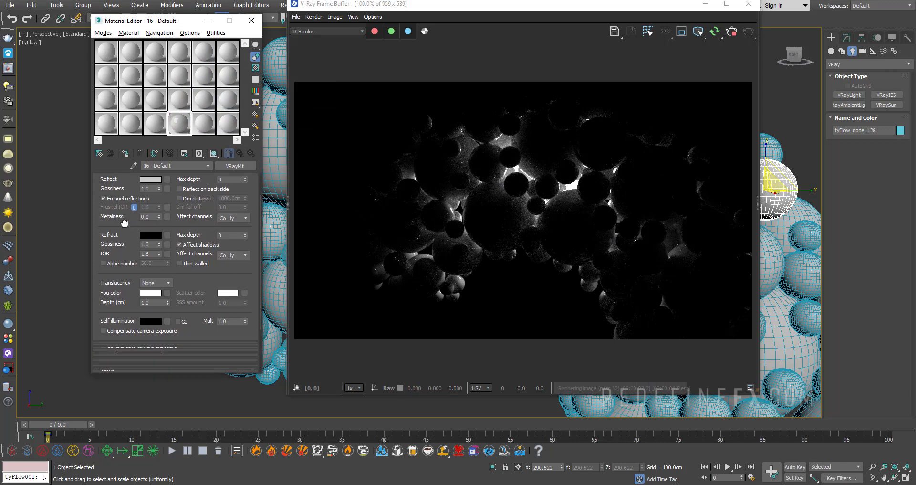
click(151, 233)
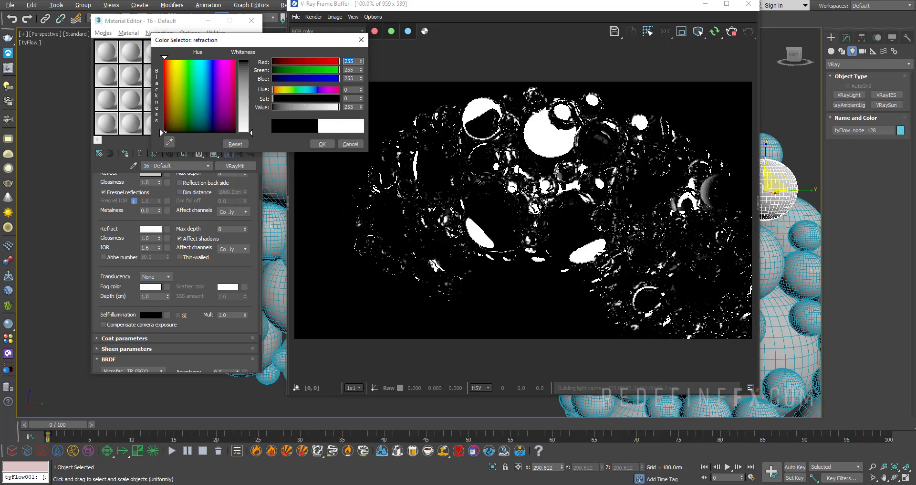
click(322, 143)
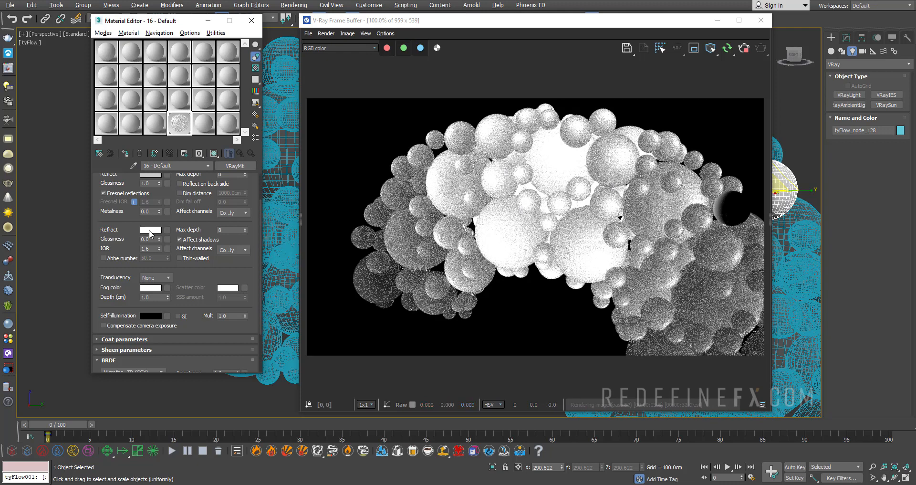
mouse_move(153, 293)
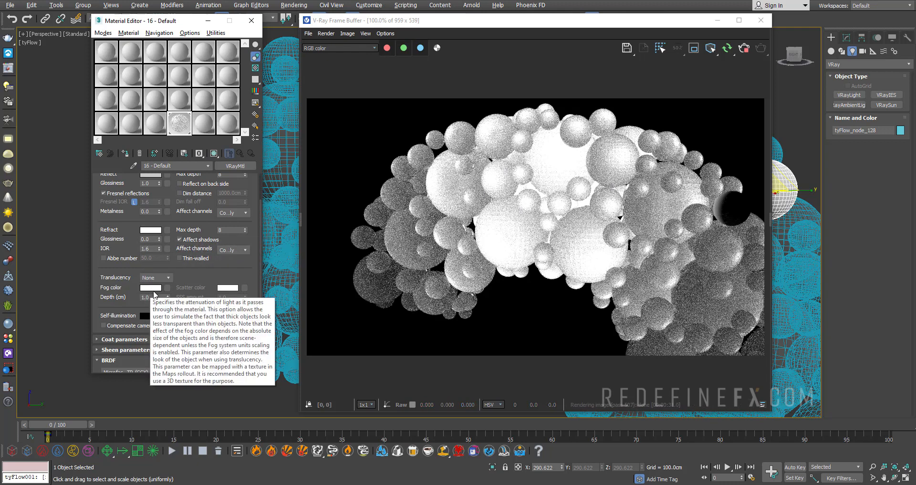
mouse_move(96, 292)
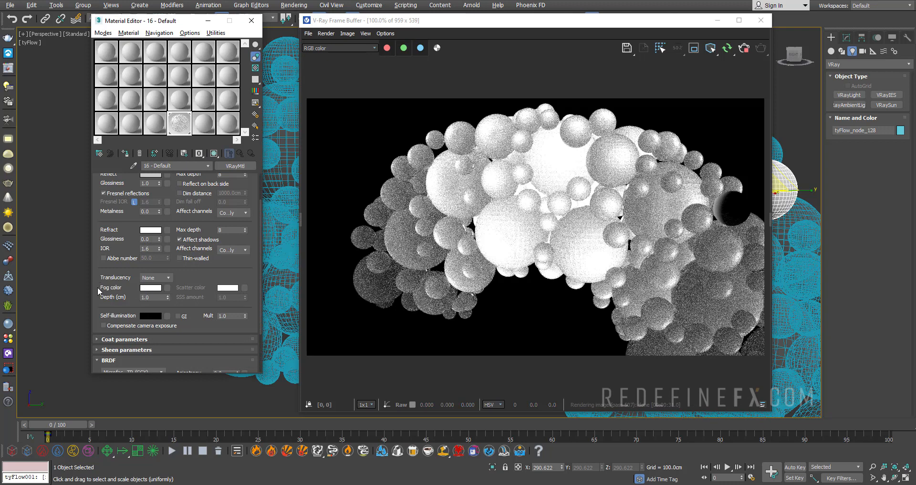
click(150, 229)
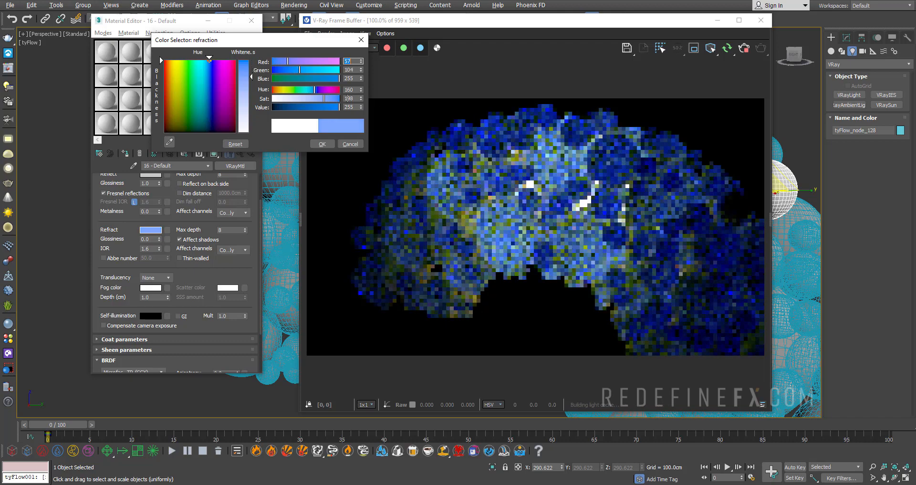
click(321, 143)
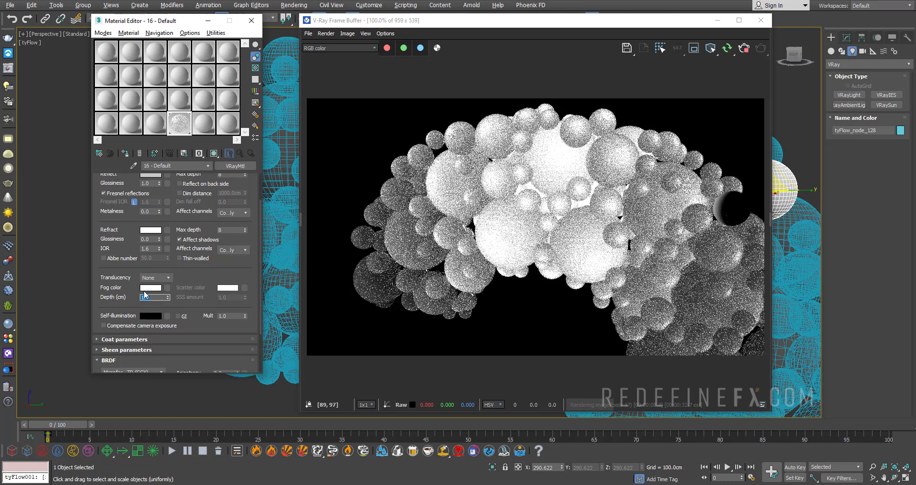
Step: Set the fog colour to light blue and the fog depth to 19.616 cm
click(151, 287)
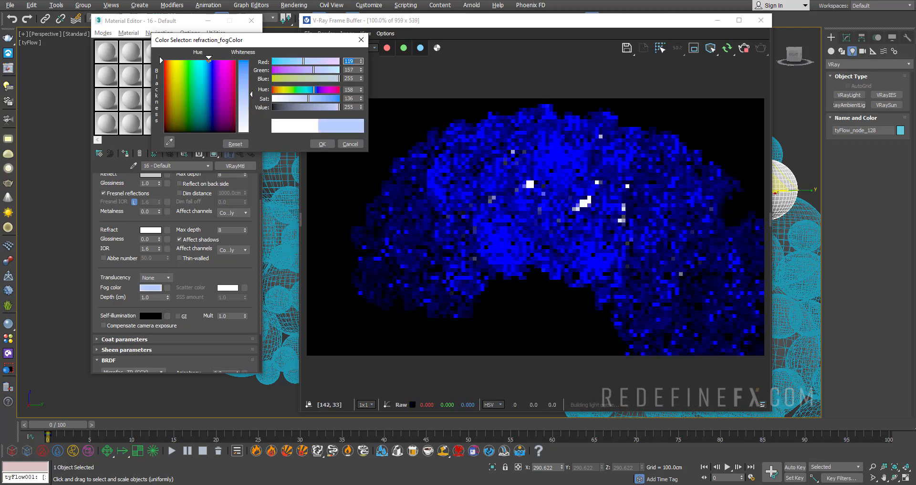
click(322, 144)
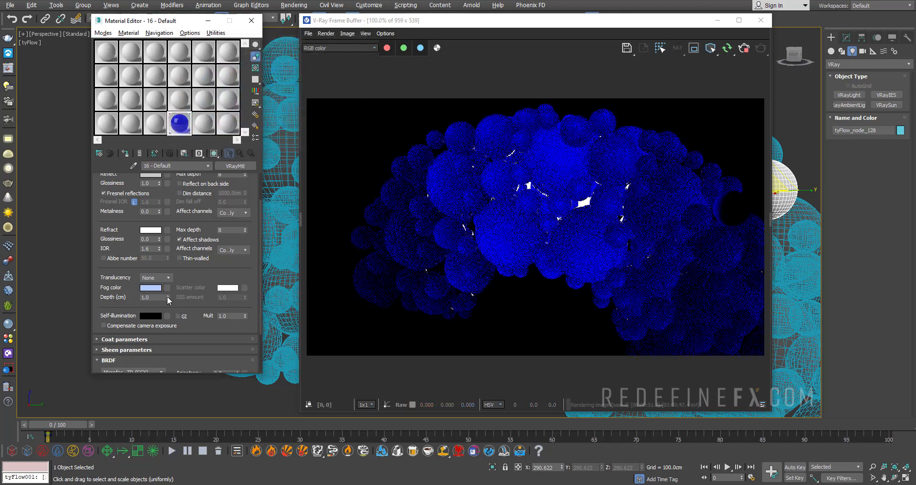
drag(167, 295, 168, 287)
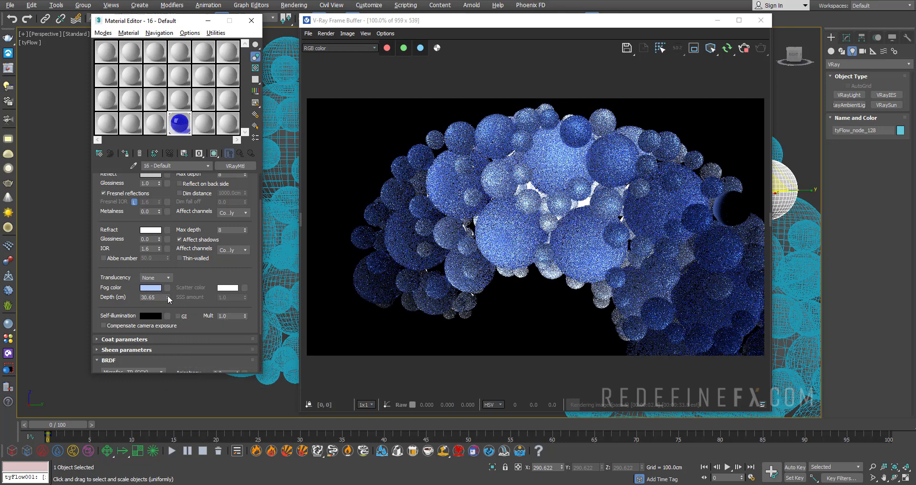
click(151, 297)
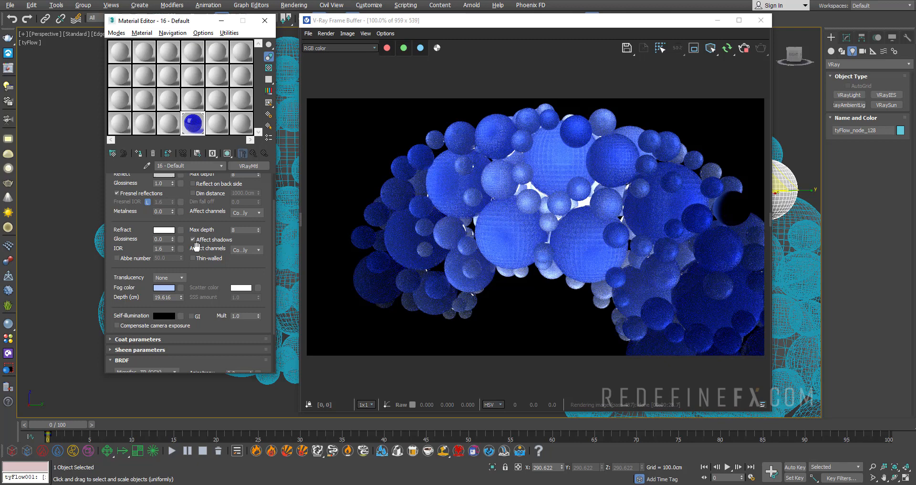
mouse_move(416, 186)
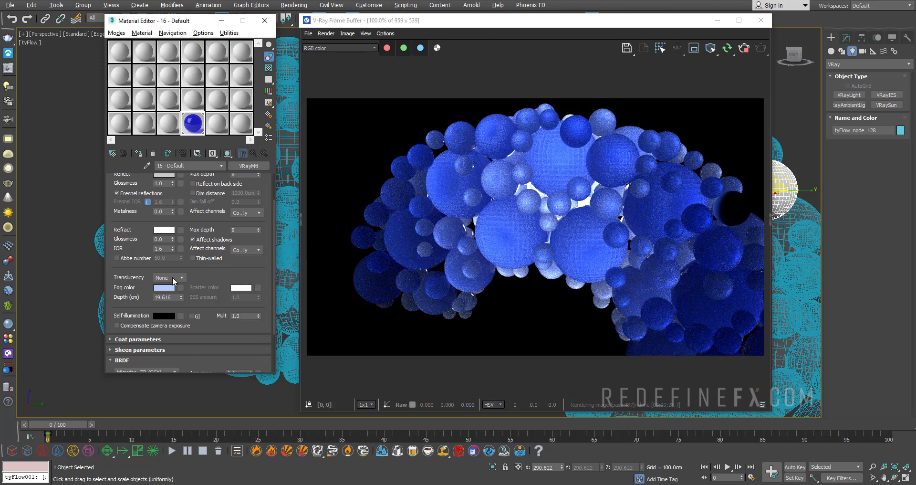
Step: Switch translucency to volumetric, deepen the fog to saturated blue, and set scatter colour red (255,7,7)
click(181, 277)
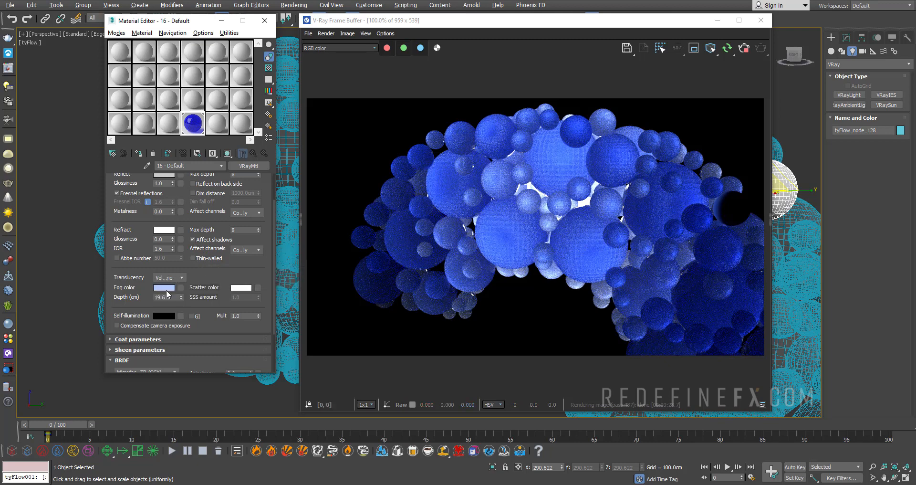
click(163, 287)
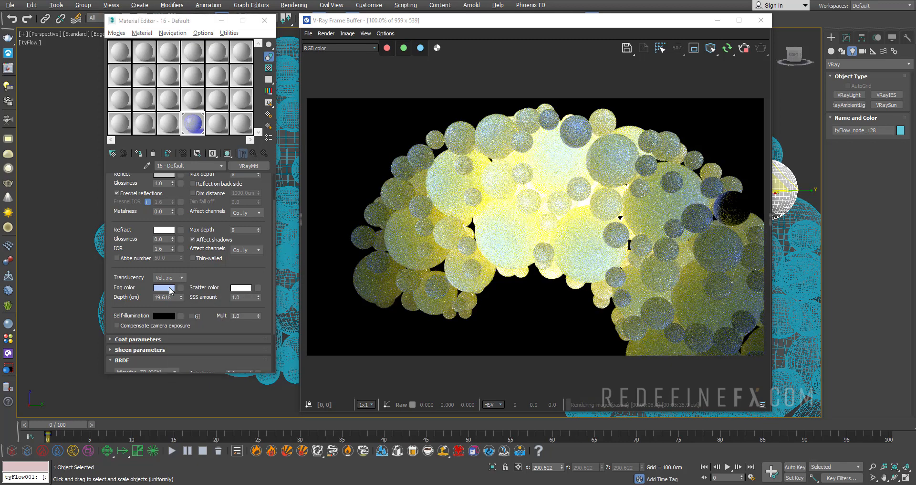
click(164, 287)
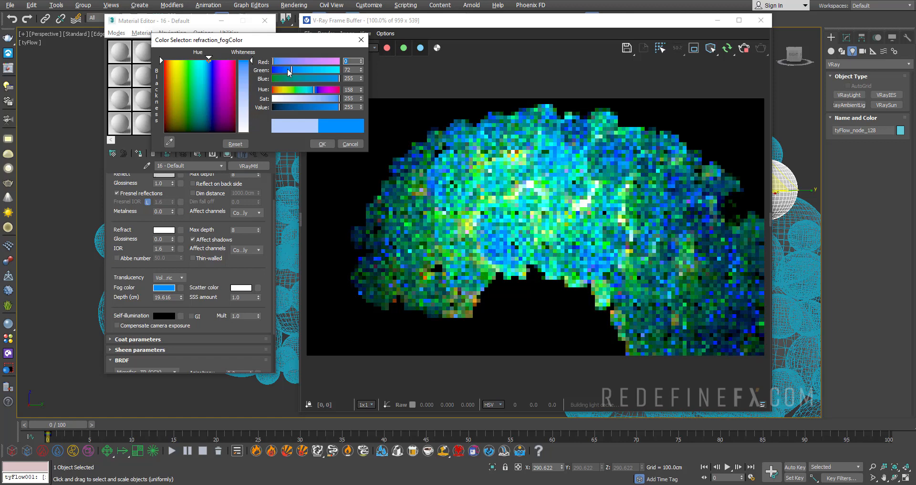
click(322, 144)
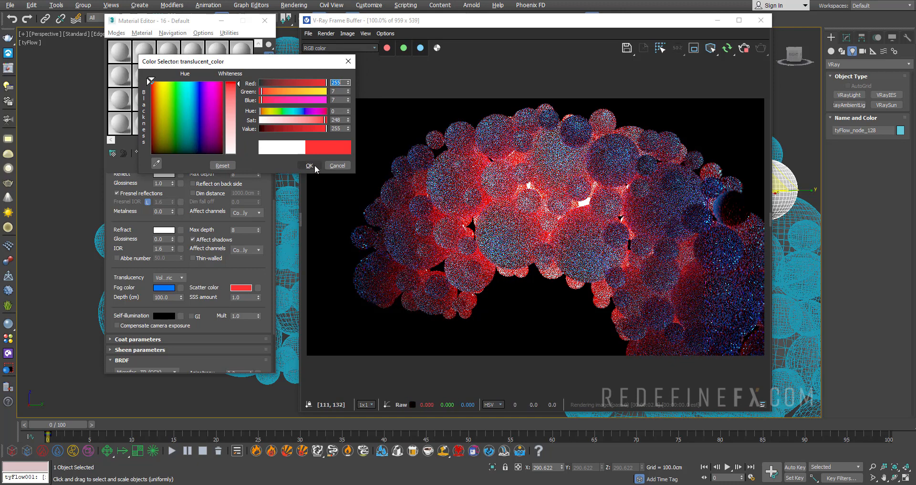
click(309, 165)
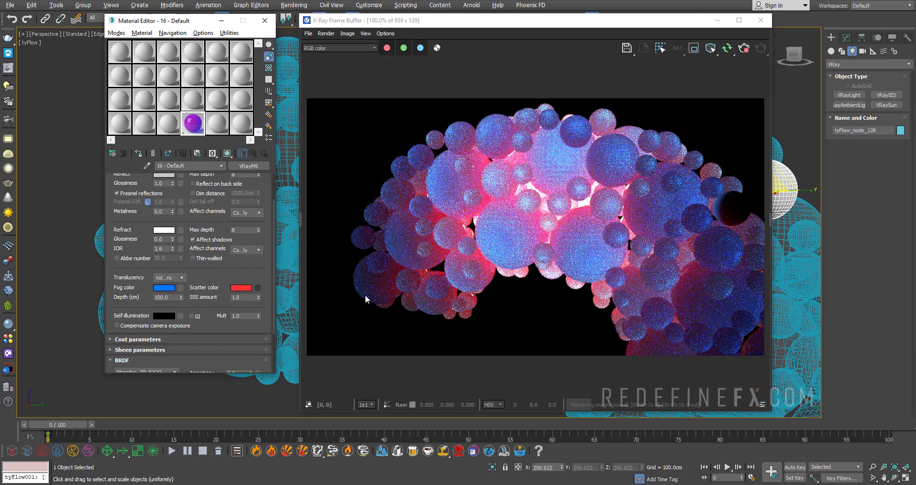
mouse_move(449, 234)
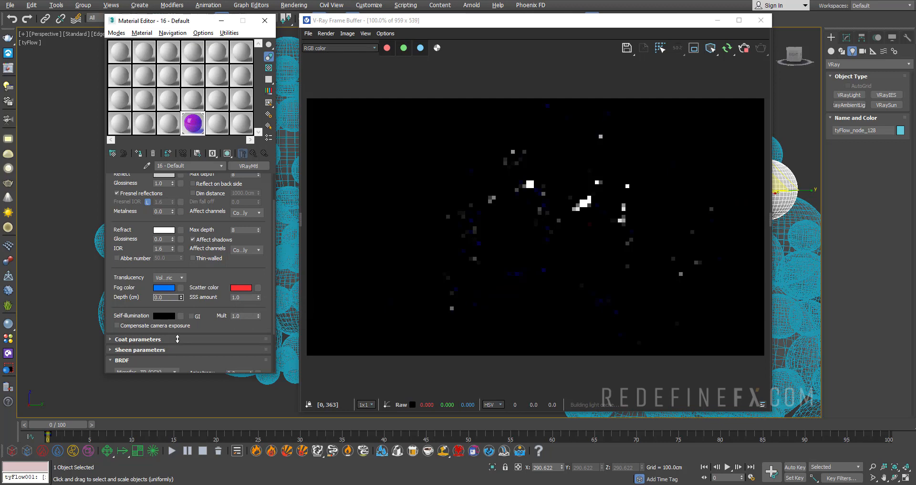
Step: Enter 160.32 in the translucency settings and check the scatter colour without changing it
text(160.32)
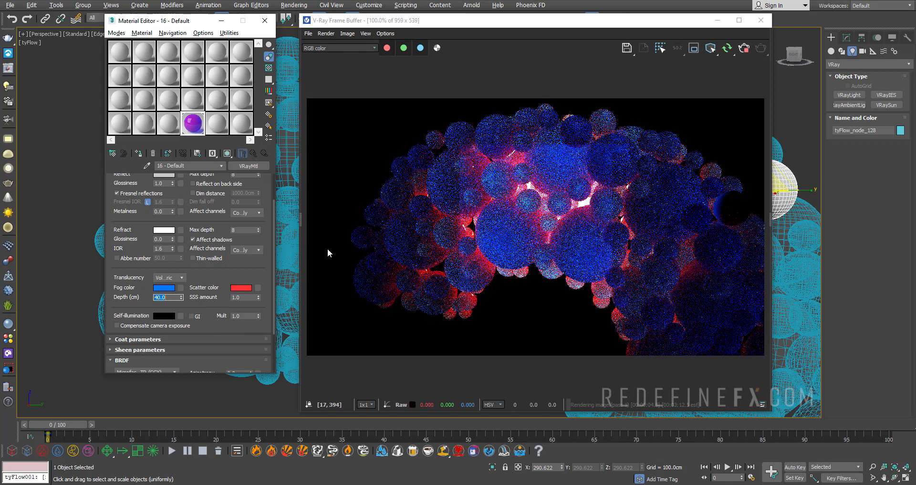
click(241, 287)
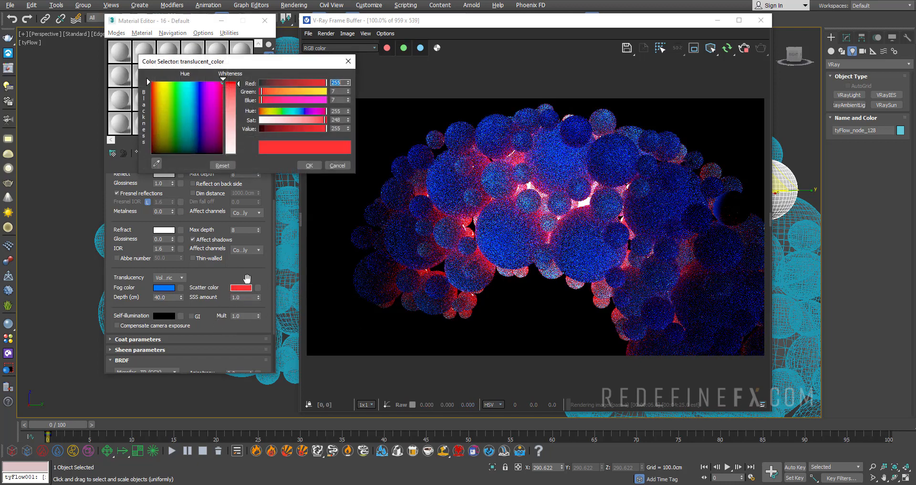
click(309, 165)
text(0.5)
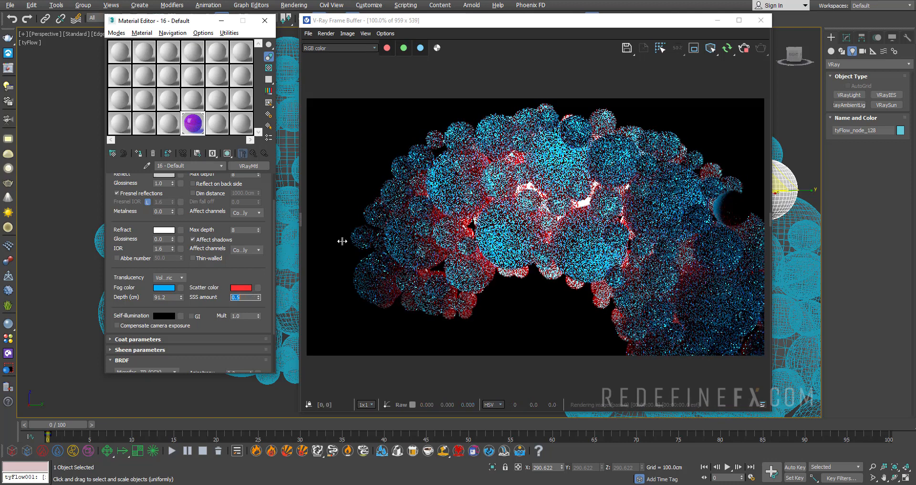
Step: Set translucency to SSS, dim the refraction colour to grey 111, and open the SSS colour
click(169, 277)
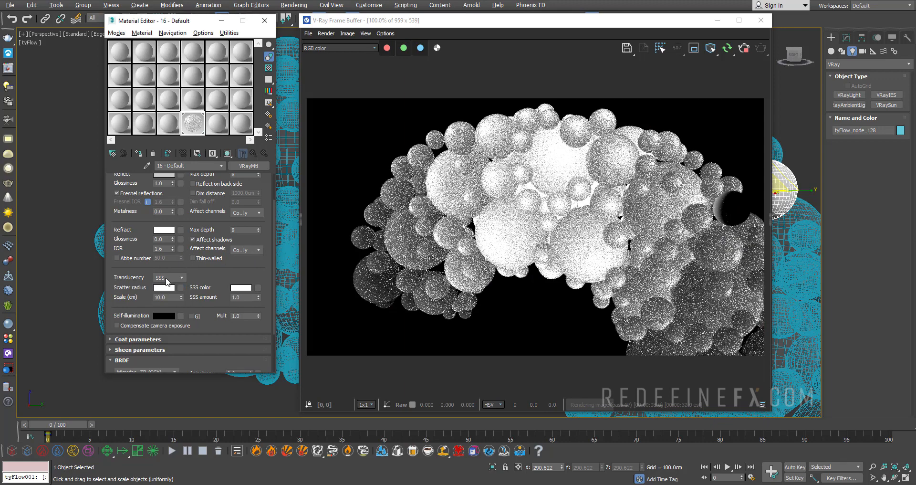
click(168, 277)
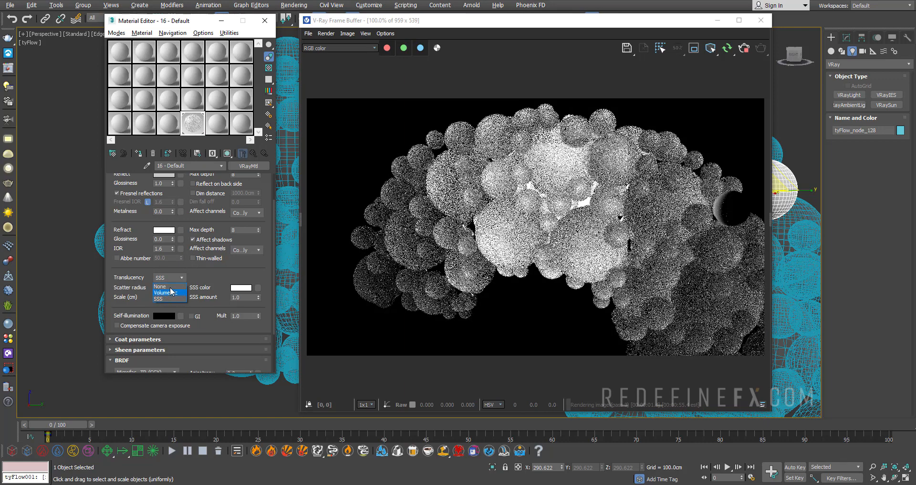
click(163, 299)
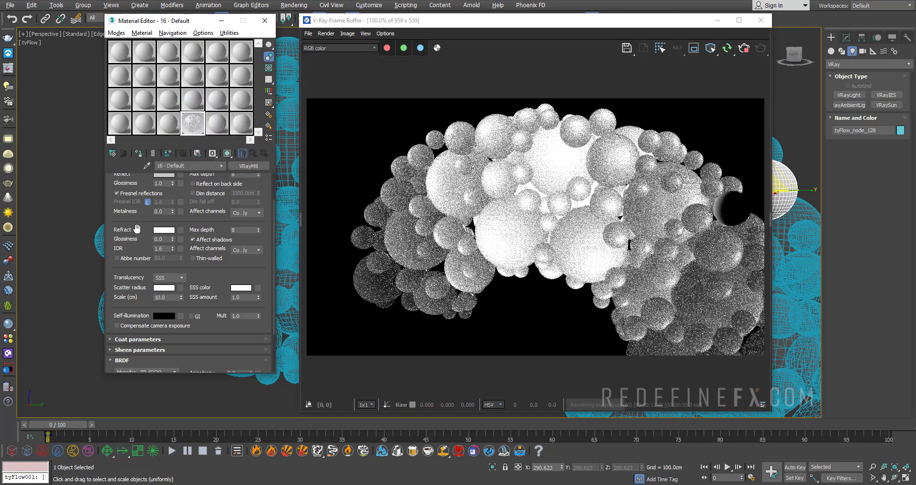
click(163, 229)
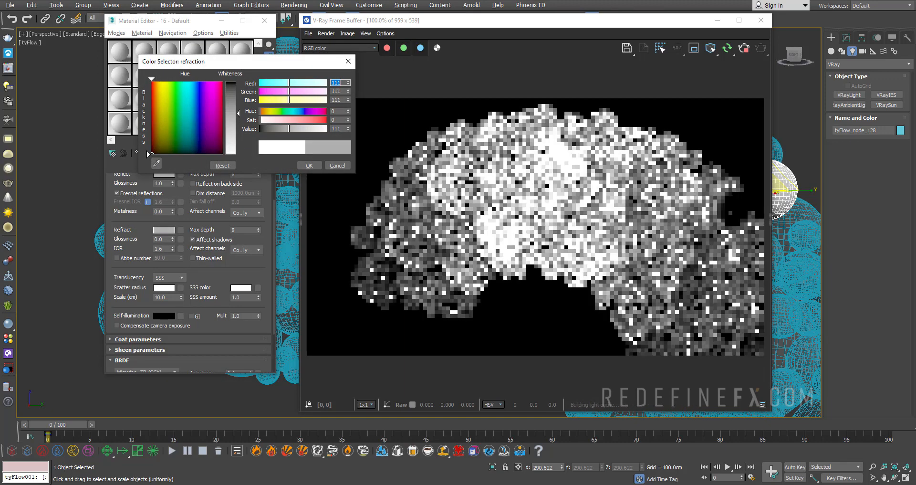
click(309, 165)
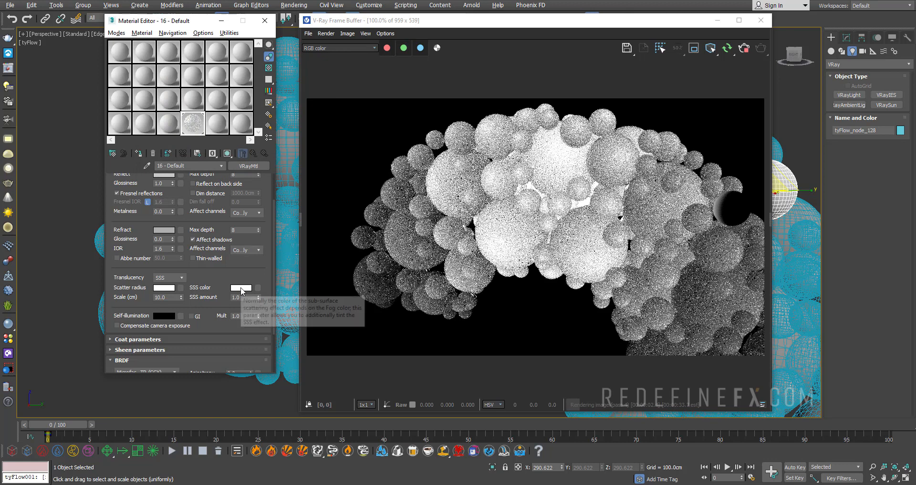
click(240, 287)
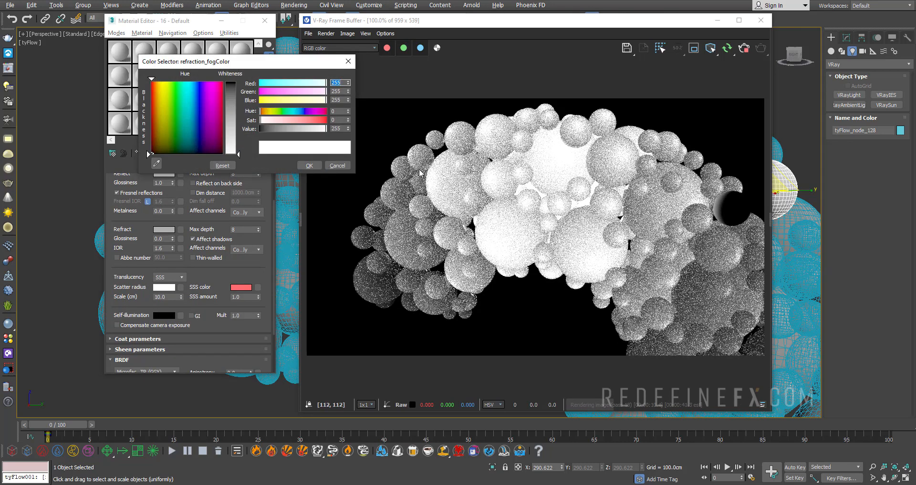
mouse_move(464, 181)
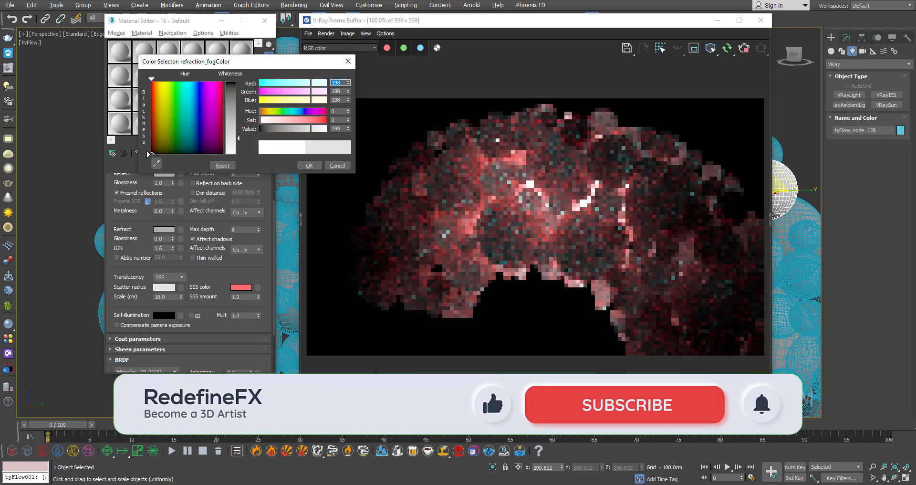
click(309, 165)
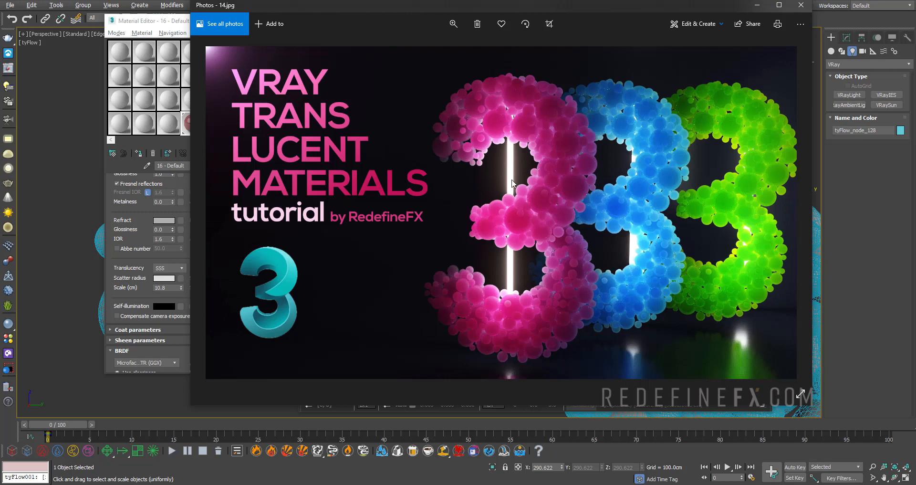
mouse_move(522, 95)
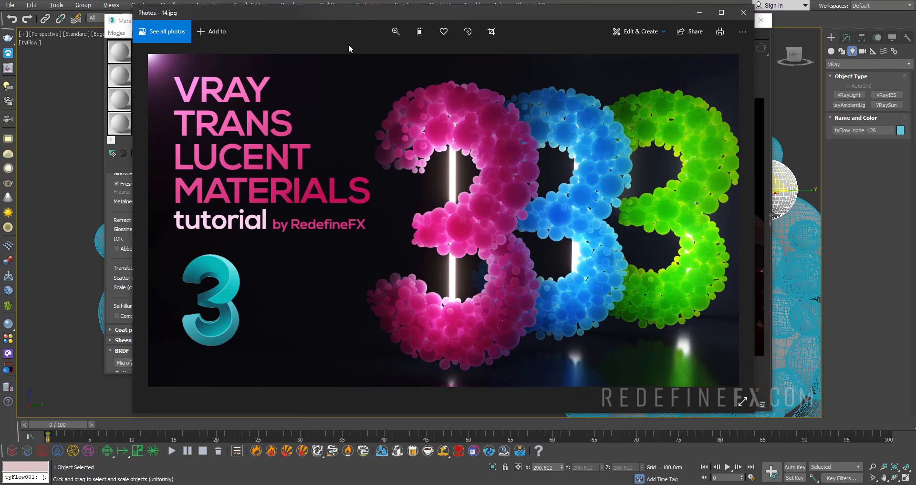
mouse_move(530, 162)
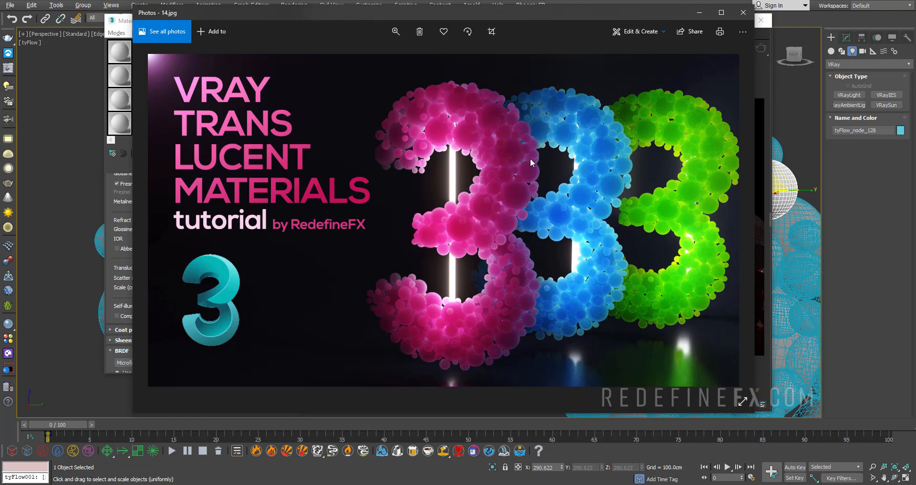
mouse_move(743, 244)
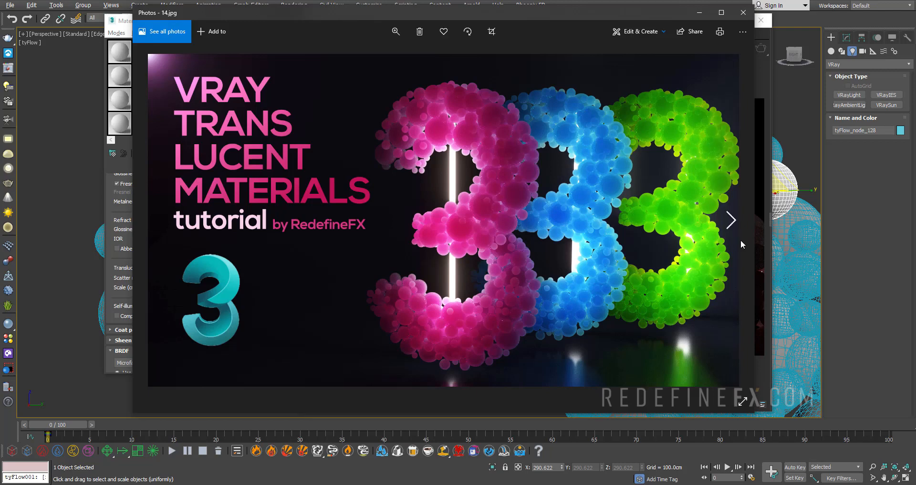